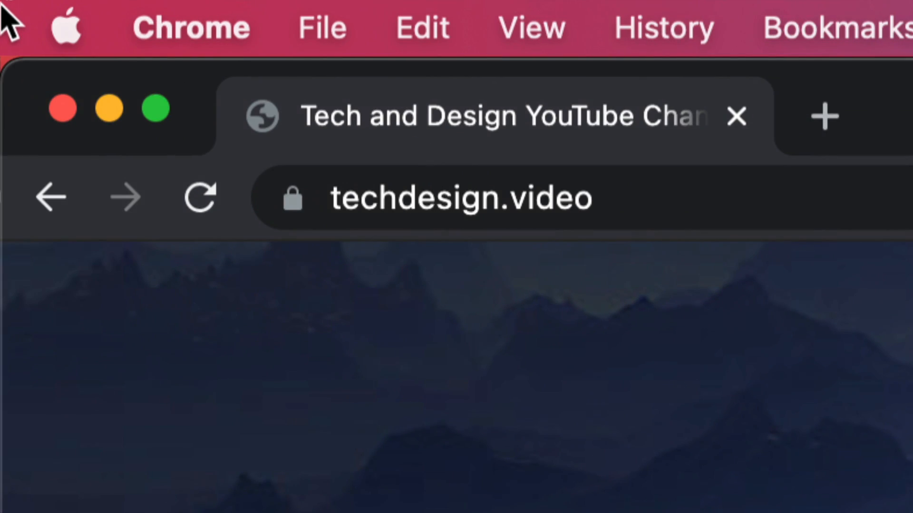
Bring up the Apple menu from the menu bar while Chrome is in front.
click(70, 24)
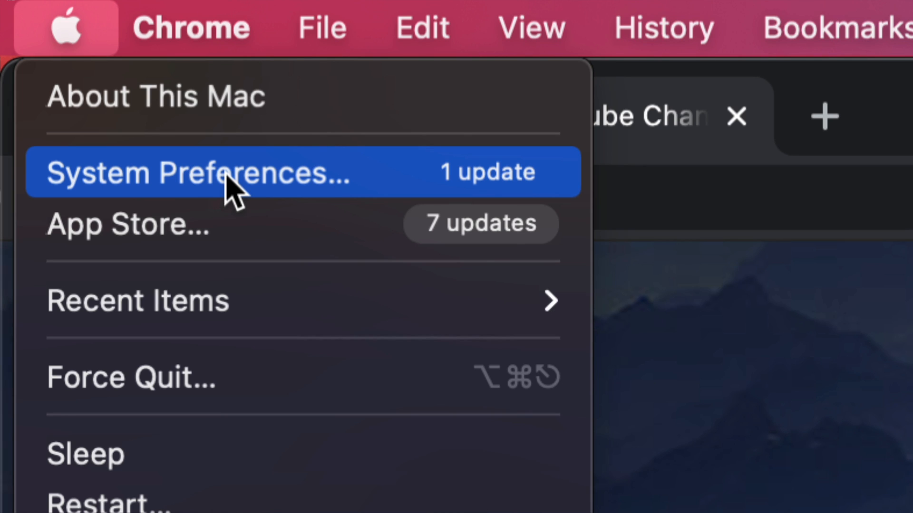
mouse_move(499, 238)
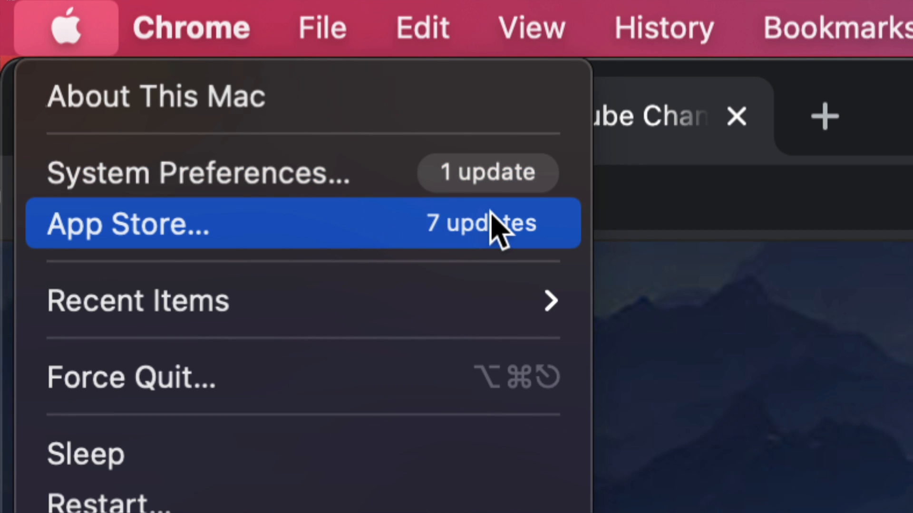
mouse_move(205, 257)
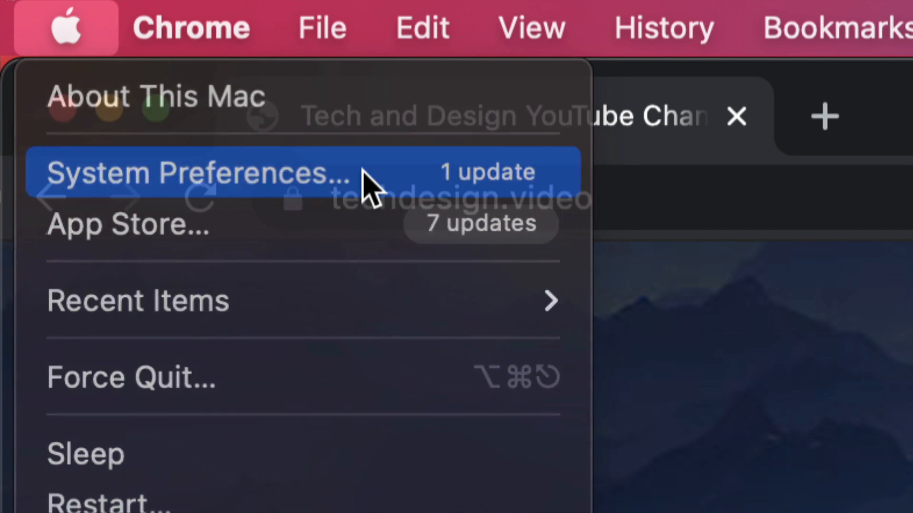
Go from System Preferences into the Software Update pane listing Safari 15.0.
click(193, 172)
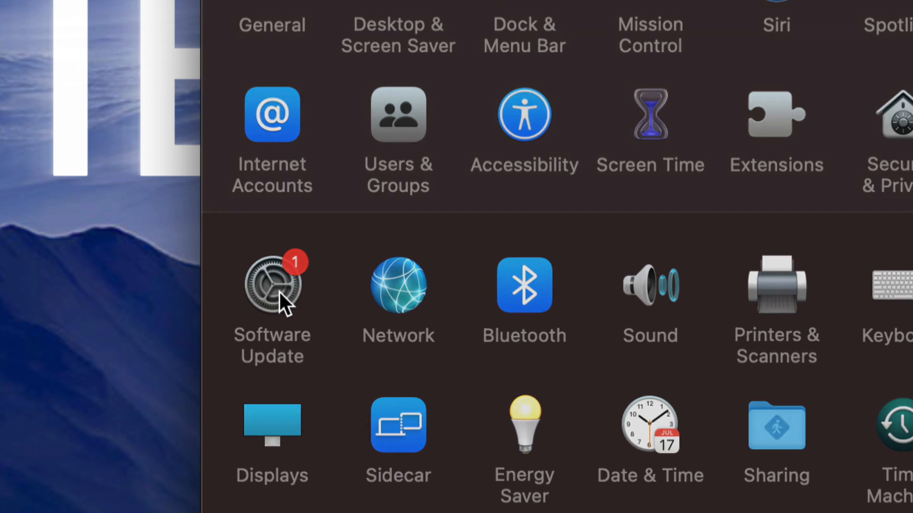
click(272, 285)
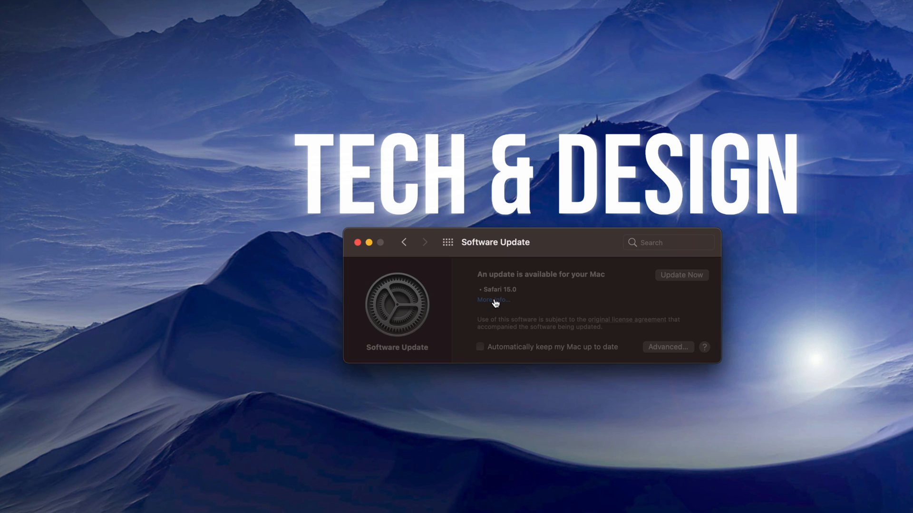
click(492, 299)
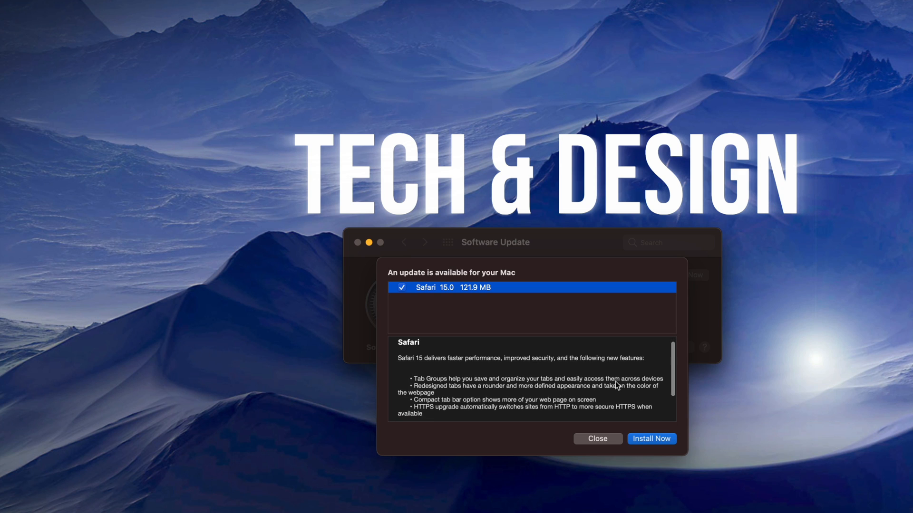
scroll(down, 3)
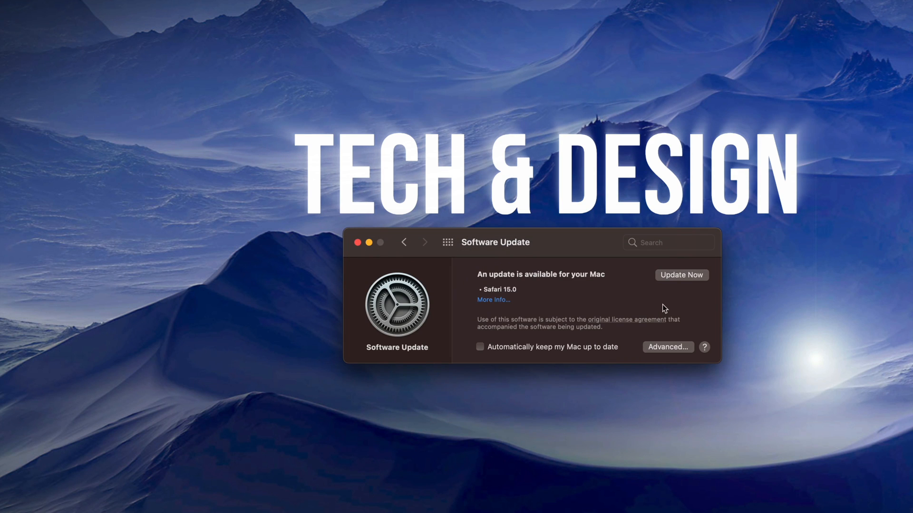
mouse_move(696, 264)
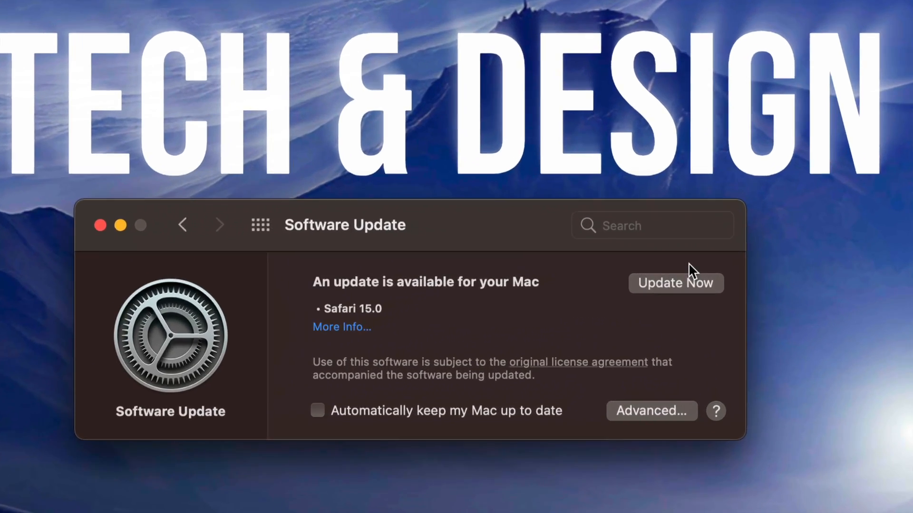
Install the Safari 15.0 update until the Mac reports macOS Big Sur 11.6 is current.
click(675, 283)
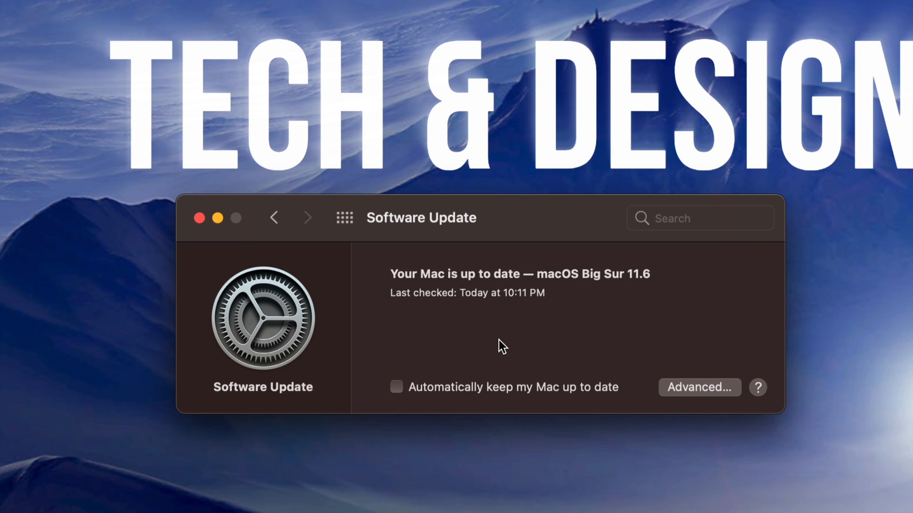
mouse_move(199, 226)
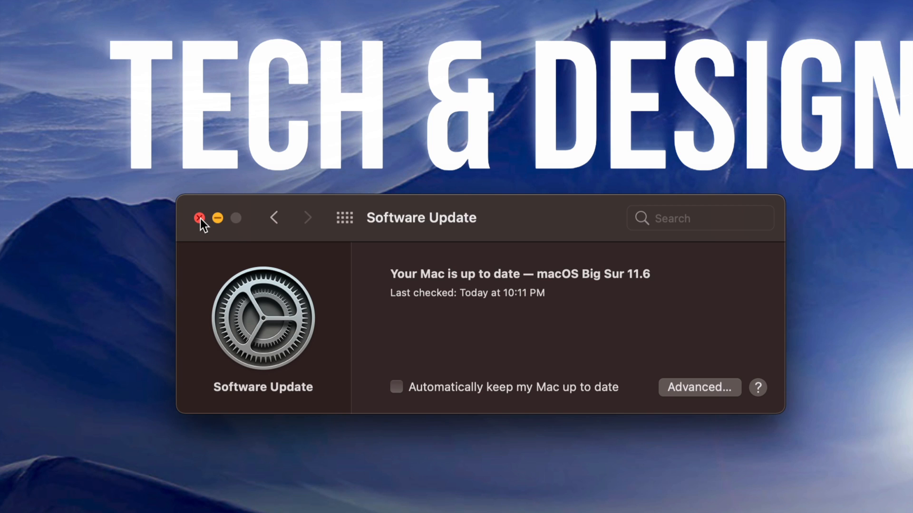
Close the Software Update window, returning to the techdesign.video site in Chrome.
click(200, 218)
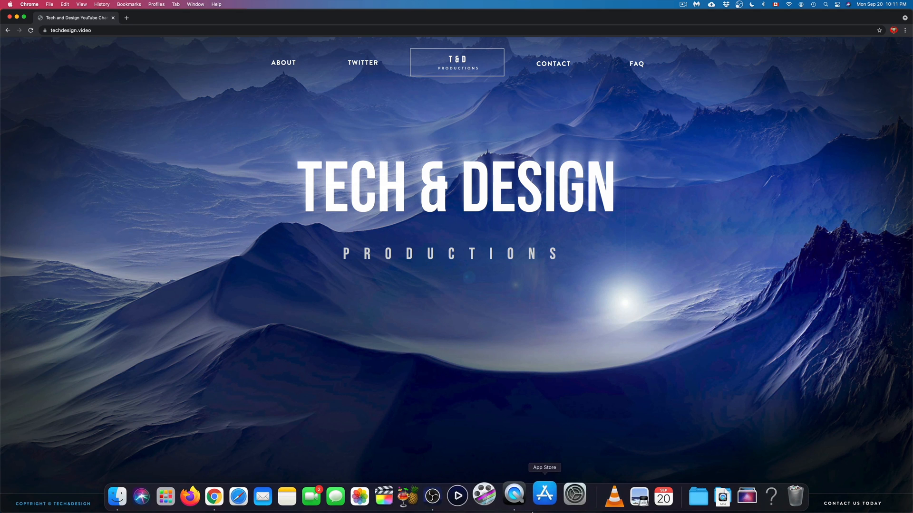
mouse_move(250, 494)
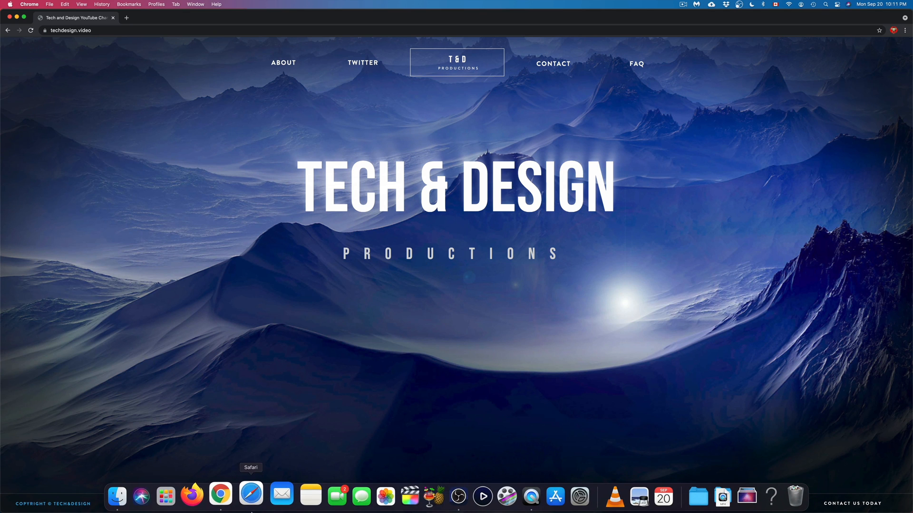